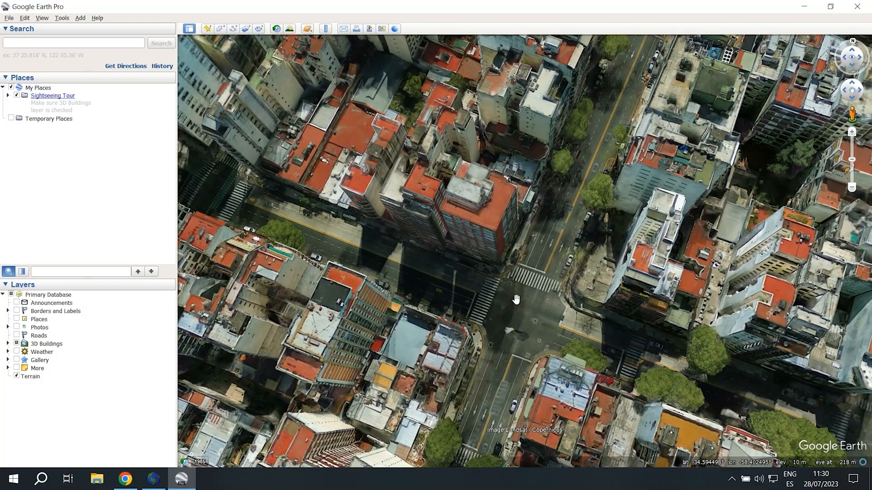
# Move the aerial view to the block's lowest corner and switch over to Minecraft
pyautogui.moveTo(516, 299); pyautogui.dragTo(463, 301)
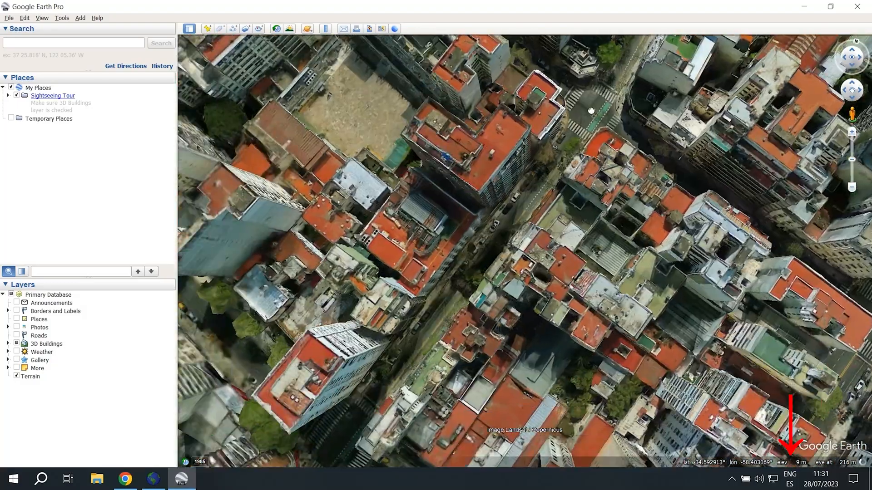
pyautogui.moveTo(591, 110); pyautogui.dragTo(463, 287)
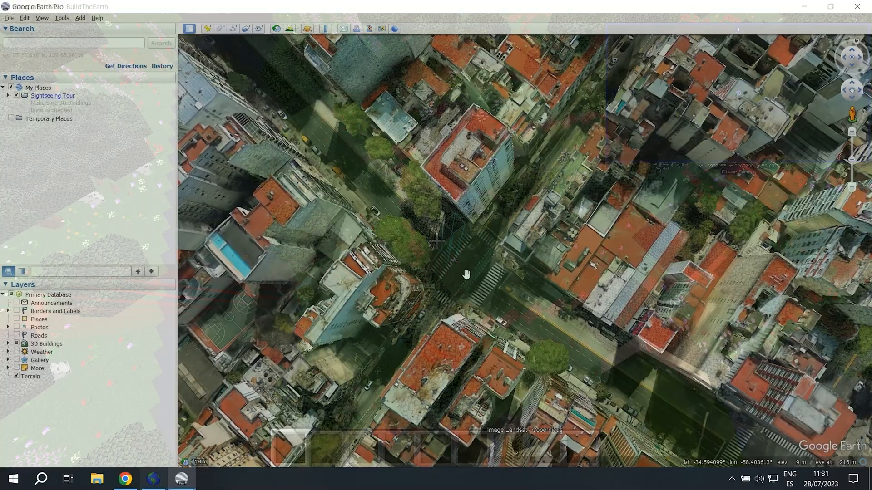
pyautogui.click(153, 479)
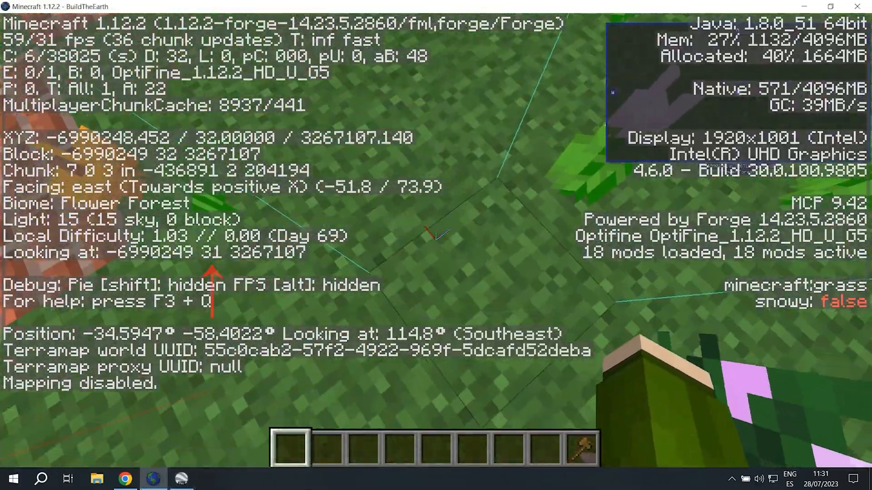
pyautogui.moveTo(435, 236)
pyautogui.write('//p')
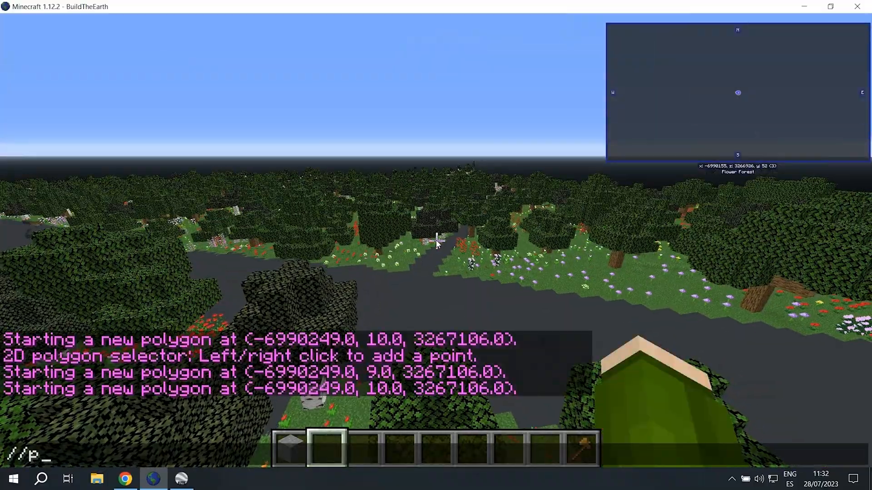
# Add the remaining polygon corner and run //replace !0 to clear the selected block
pyautogui.click(436, 241)
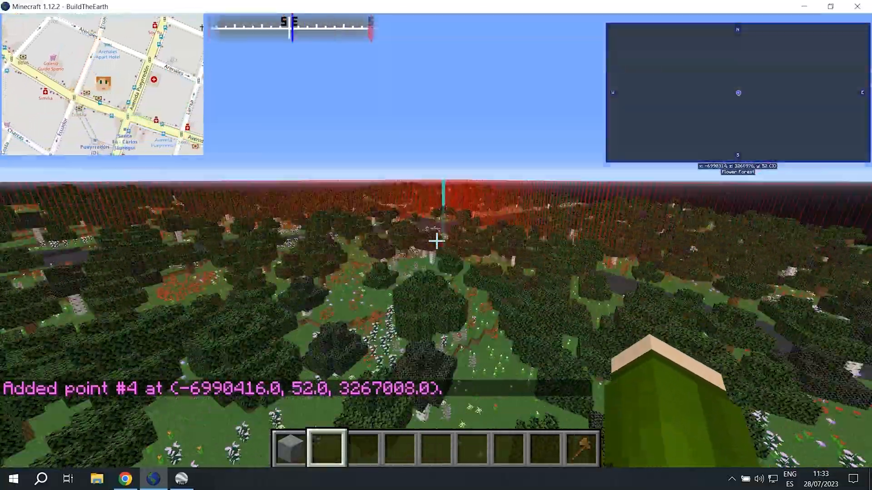
pyautogui.write('//replace !')
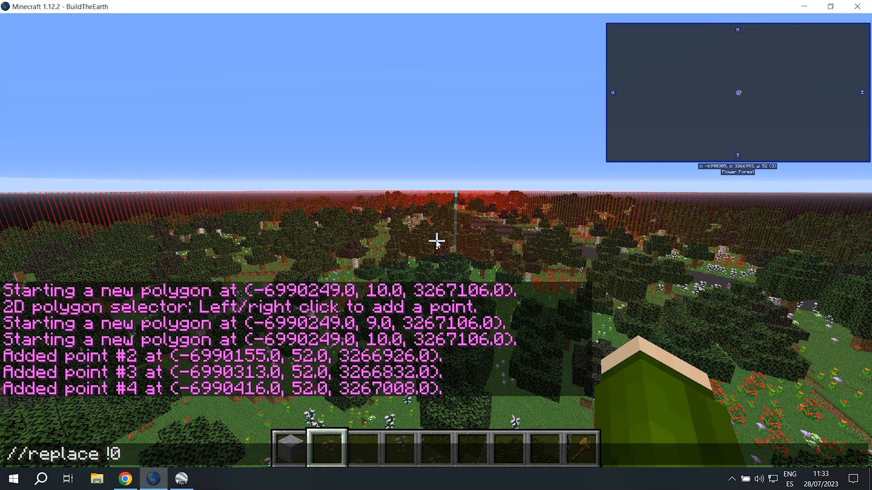
pyautogui.write('0')
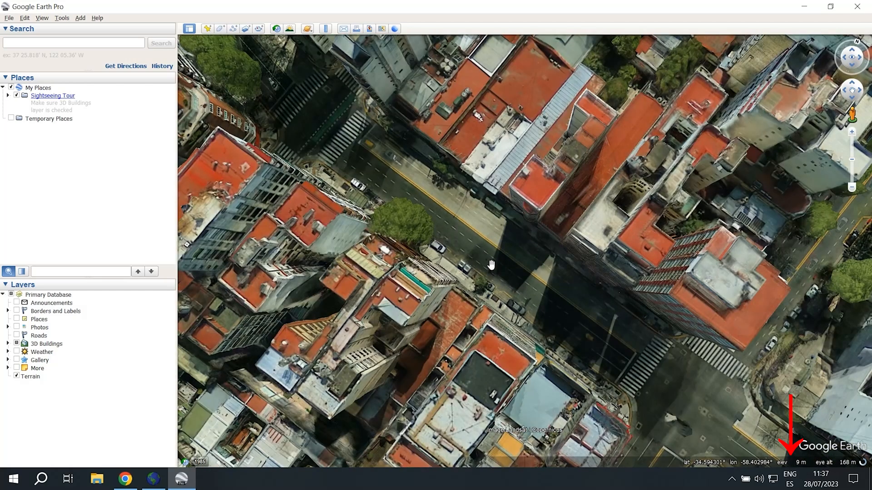
# Get the low spot's address on Av. Sta. Fe, convert it to coordinates and copy them
pyautogui.click(490, 266)
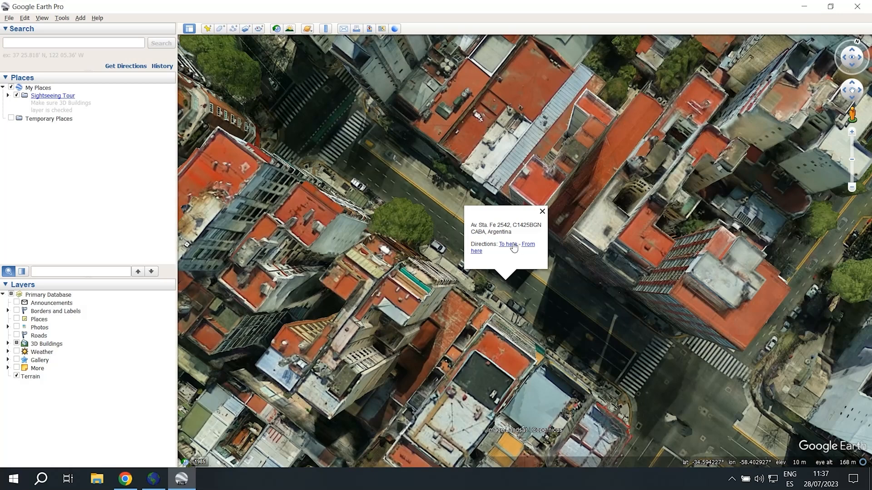
pyautogui.moveTo(514, 251)
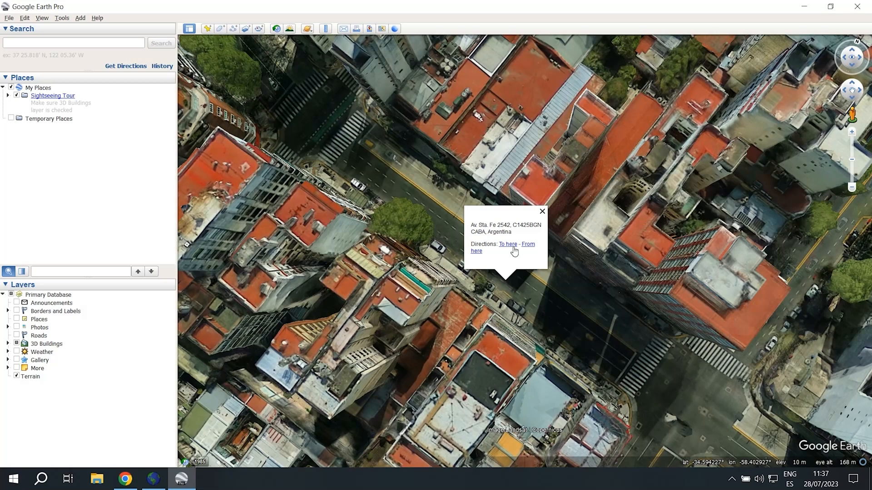
pyautogui.click(508, 243)
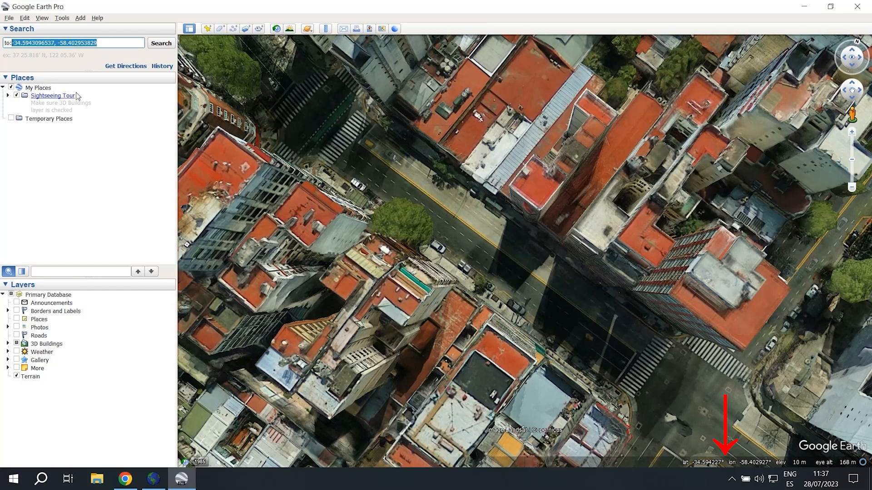
pyautogui.click(62, 18)
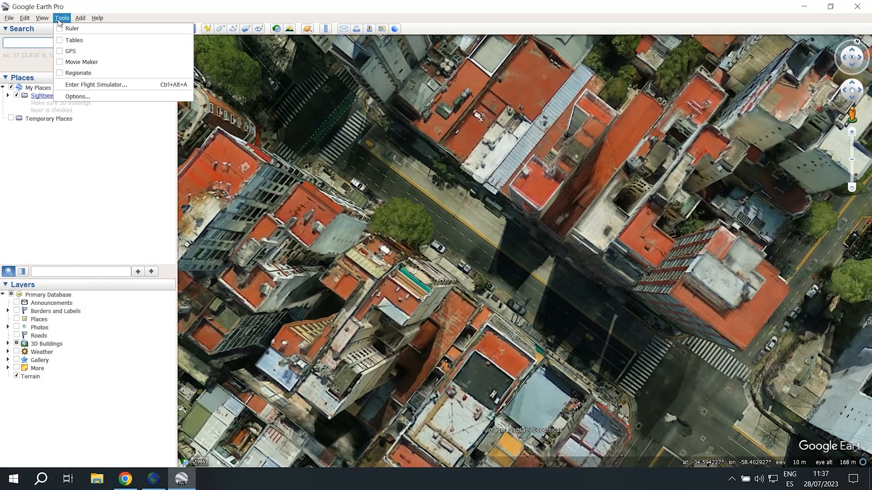
pyautogui.click(78, 96)
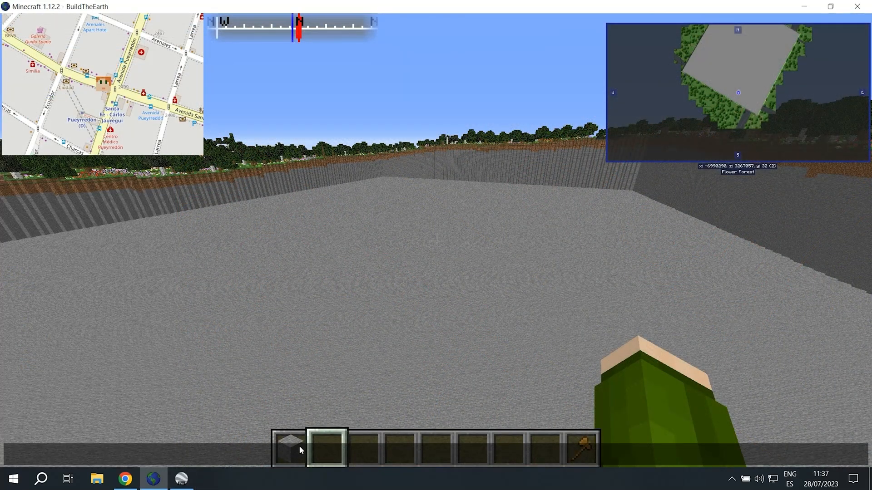
# Teleport with /tpll -34.5943096537, -58.402953829 and check the height overlay
pyautogui.write('/tpll -34.5943096537, -58.402953829')
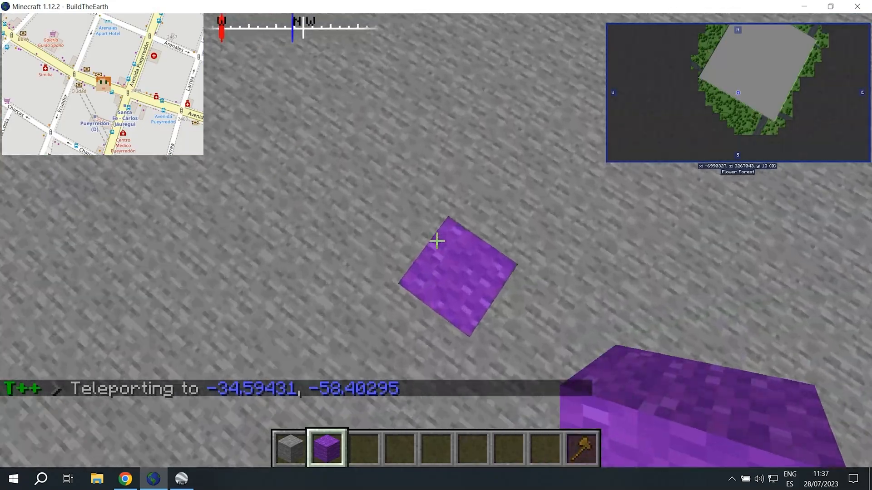
pyautogui.press('F3')
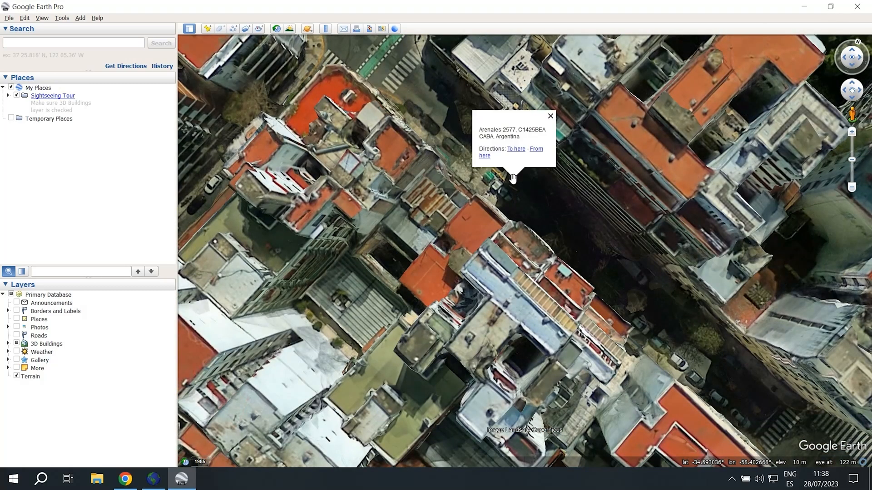
# Get the coordinates of the next street spot on Arenales 2577
pyautogui.click(515, 149)
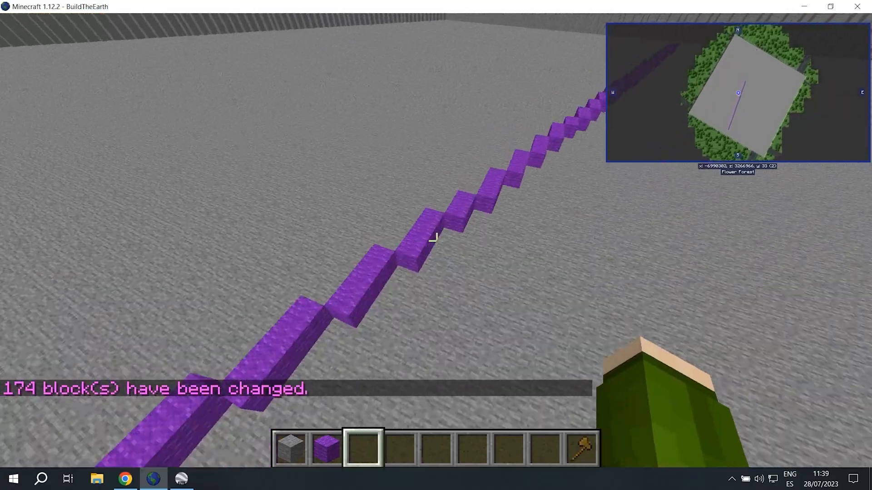
# Toggle the debug overlay to read the ground height beside the purple marker
pyautogui.press('F3')
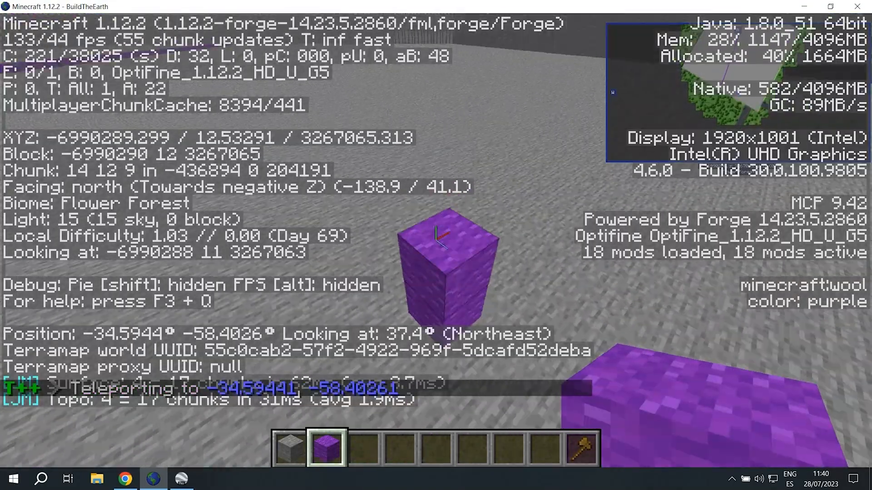
# Stack purple wool blocks into a height marker pillar for the second line
pyautogui.click(180, 478)
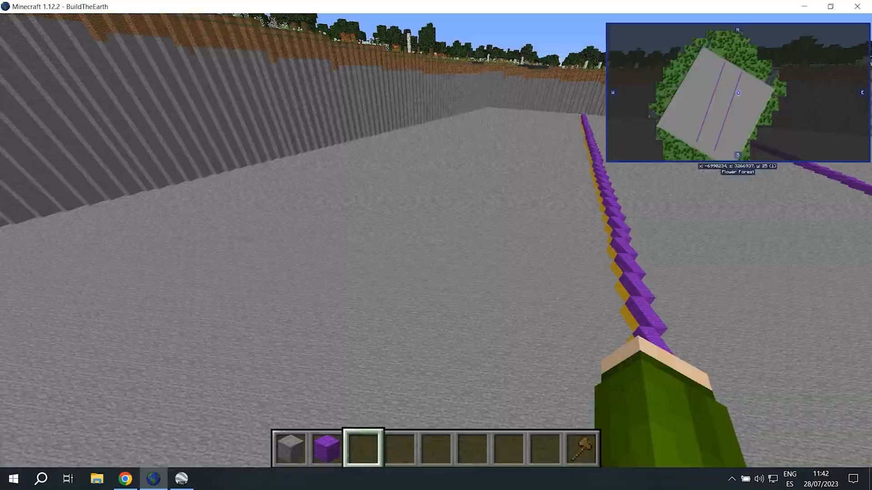
pyautogui.click(183, 478)
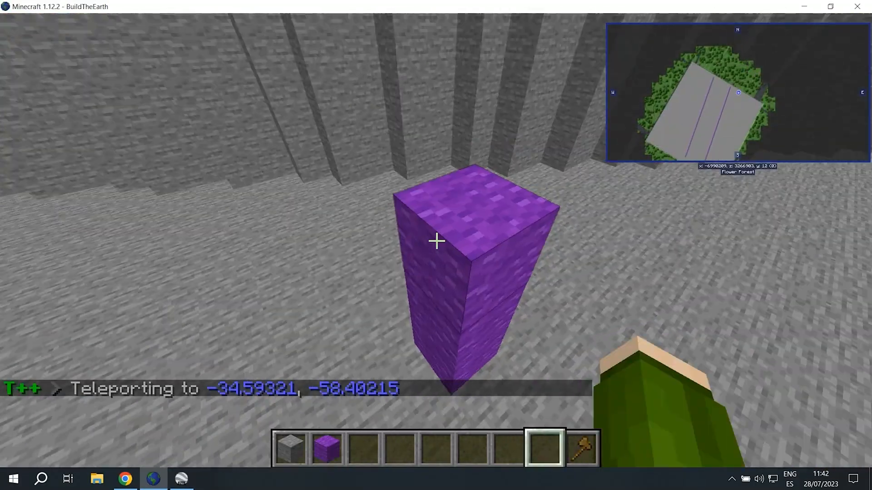
pyautogui.click(186, 478)
pyautogui.write('//fill')
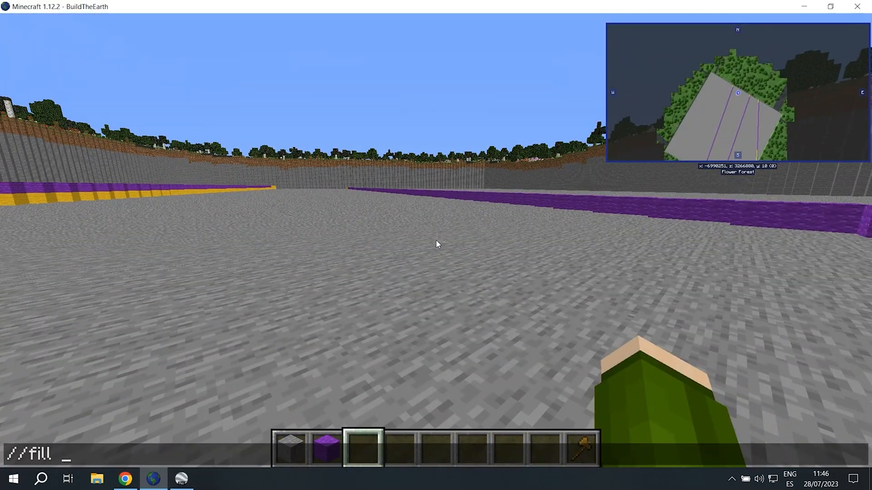
# Run //fill 2 to cover the section between the purple lines with grass
pyautogui.write('2')
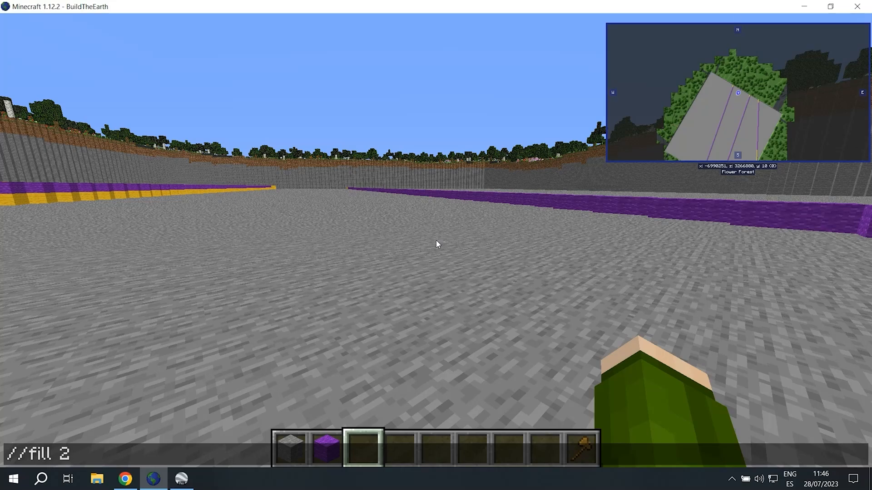
pyautogui.press('Return')
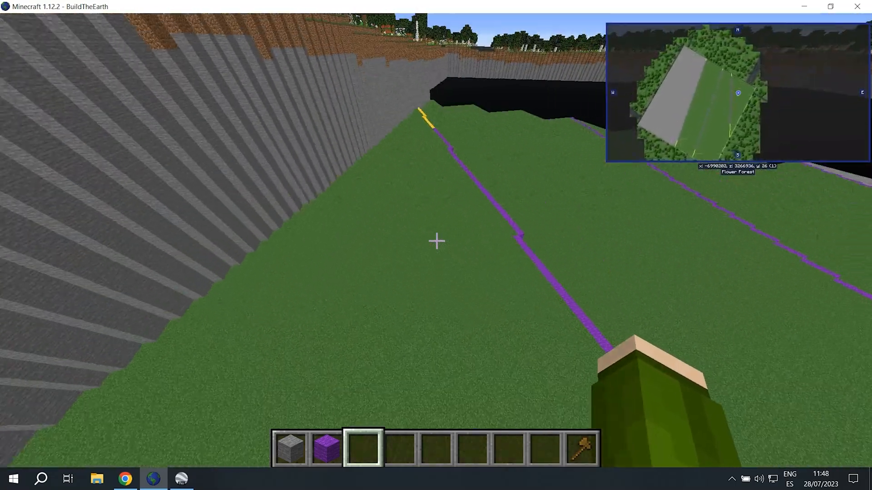
pyautogui.moveTo(436, 242)
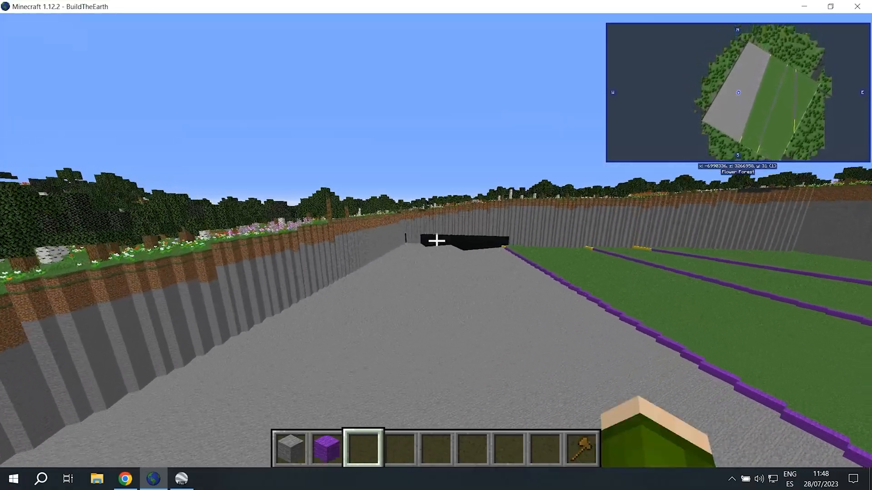
pyautogui.moveTo(436, 245)
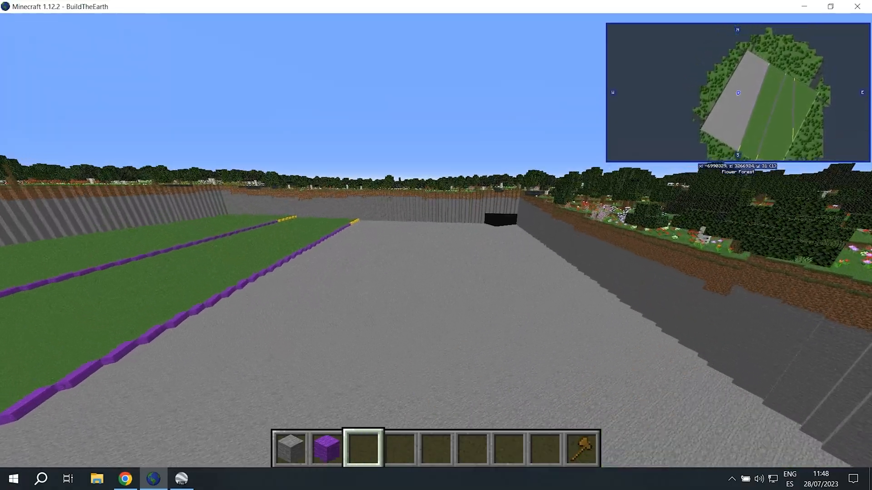